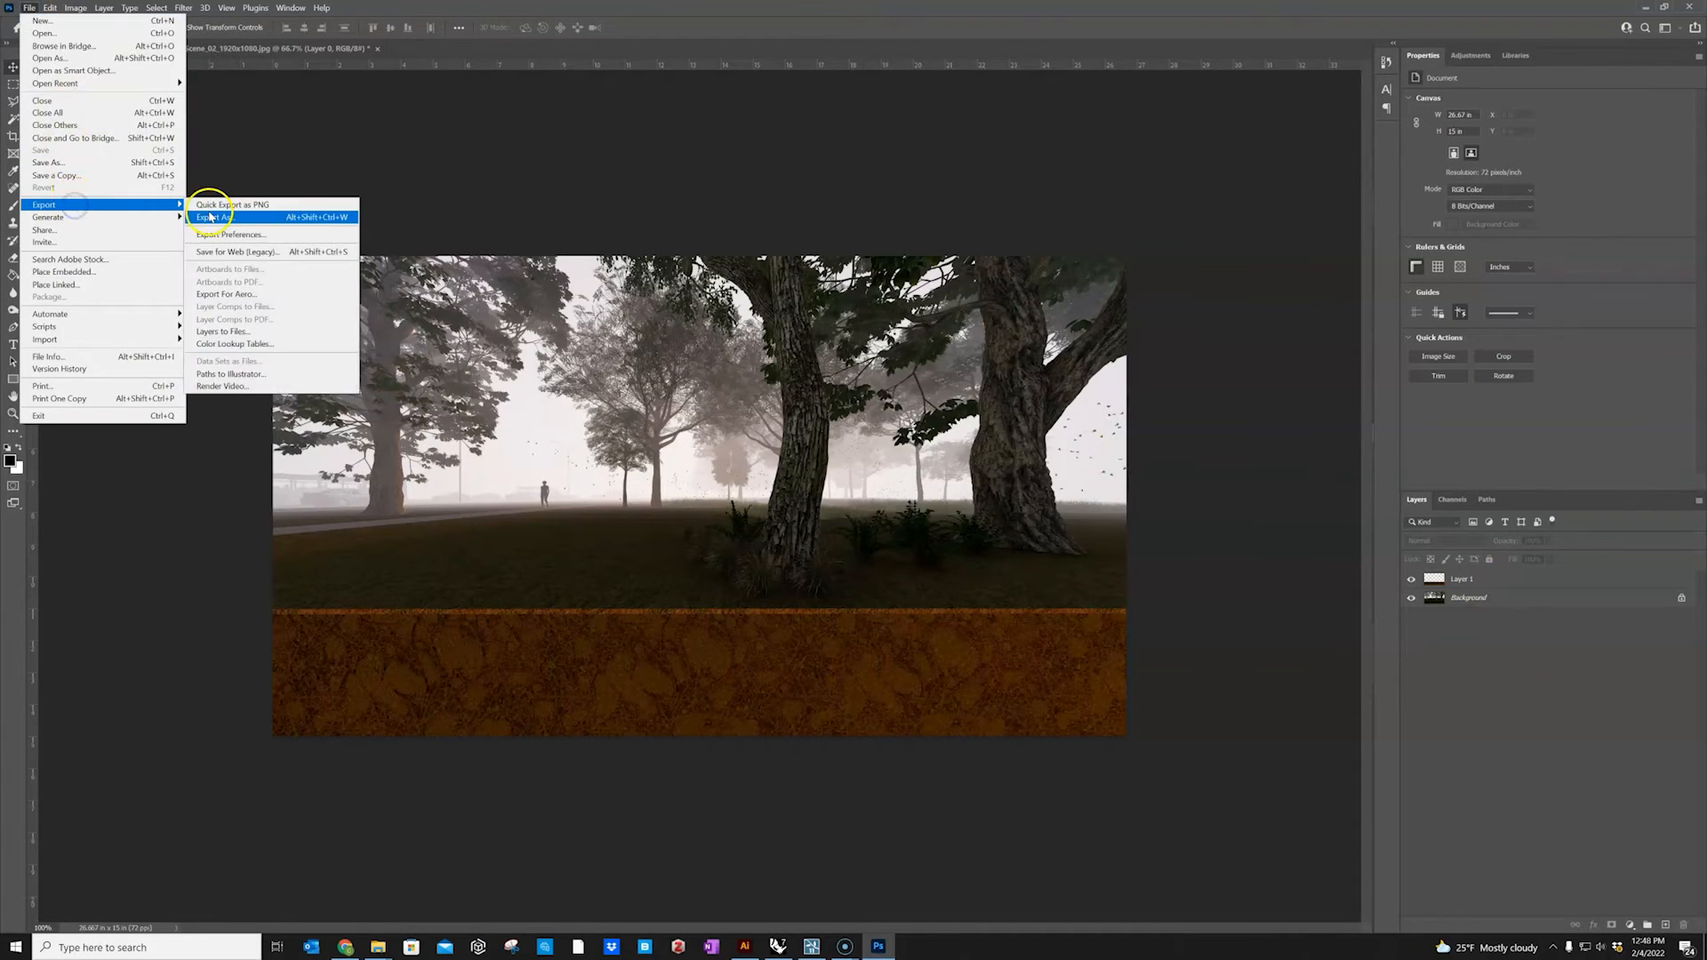
Export the forest scene, then shrink the circular callout over the right tree trunk in Illustrator.
left_click(214, 216)
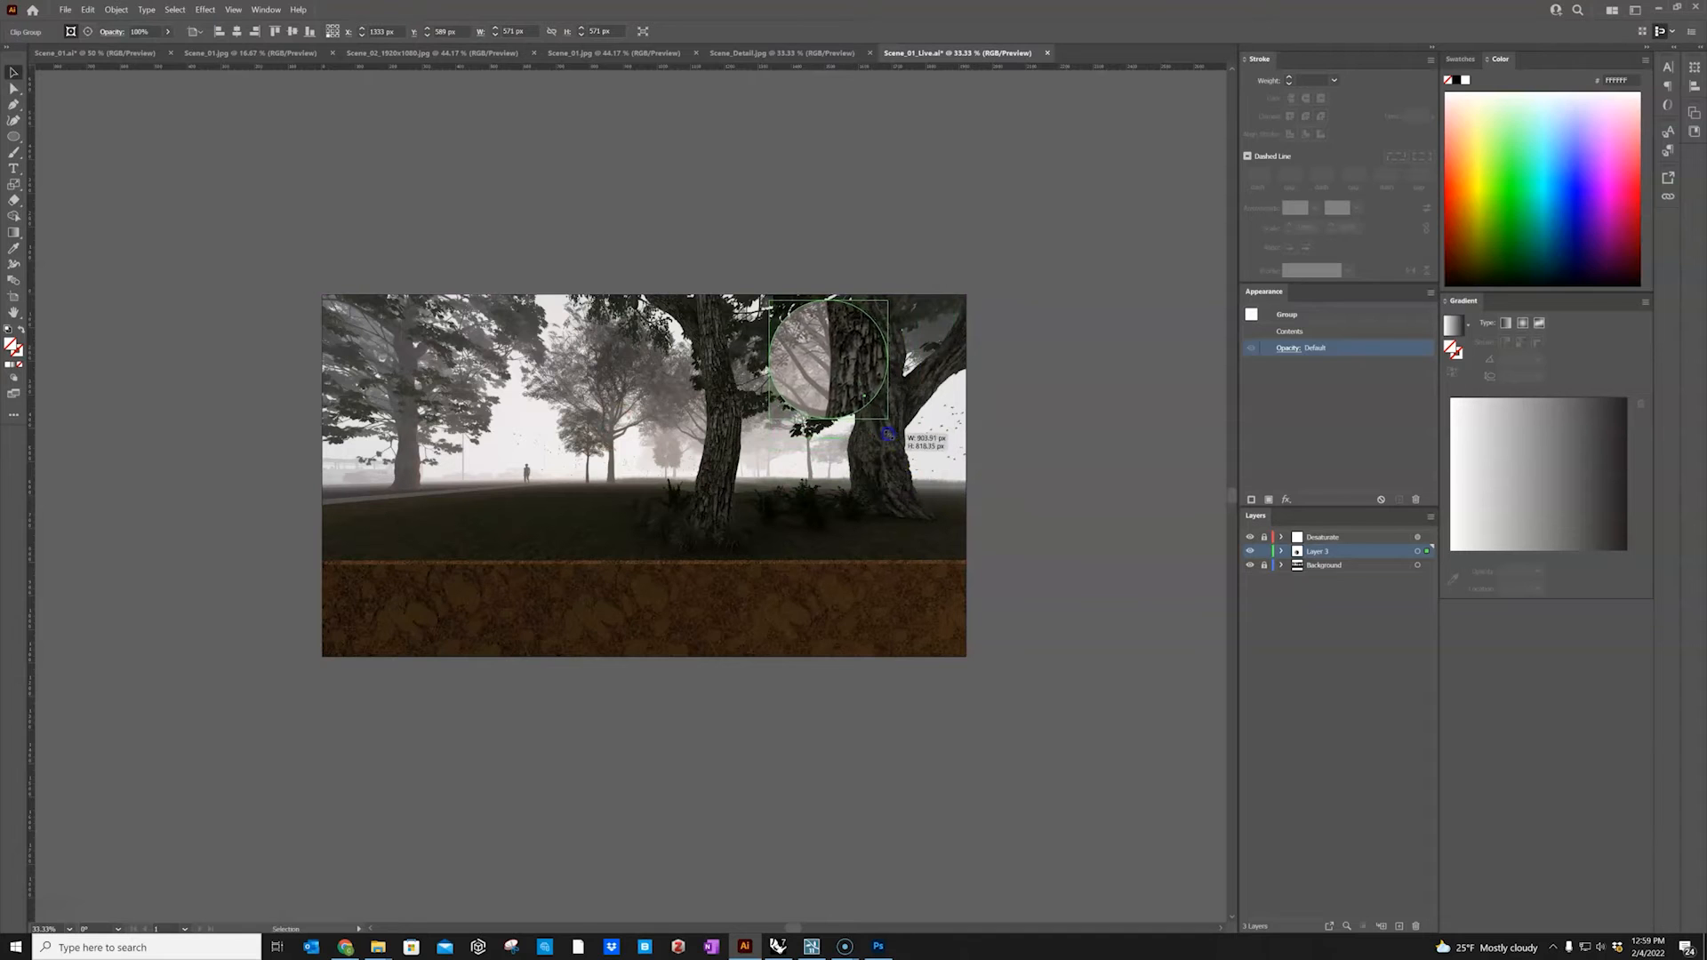
left_click_drag(885, 433, 874, 421)
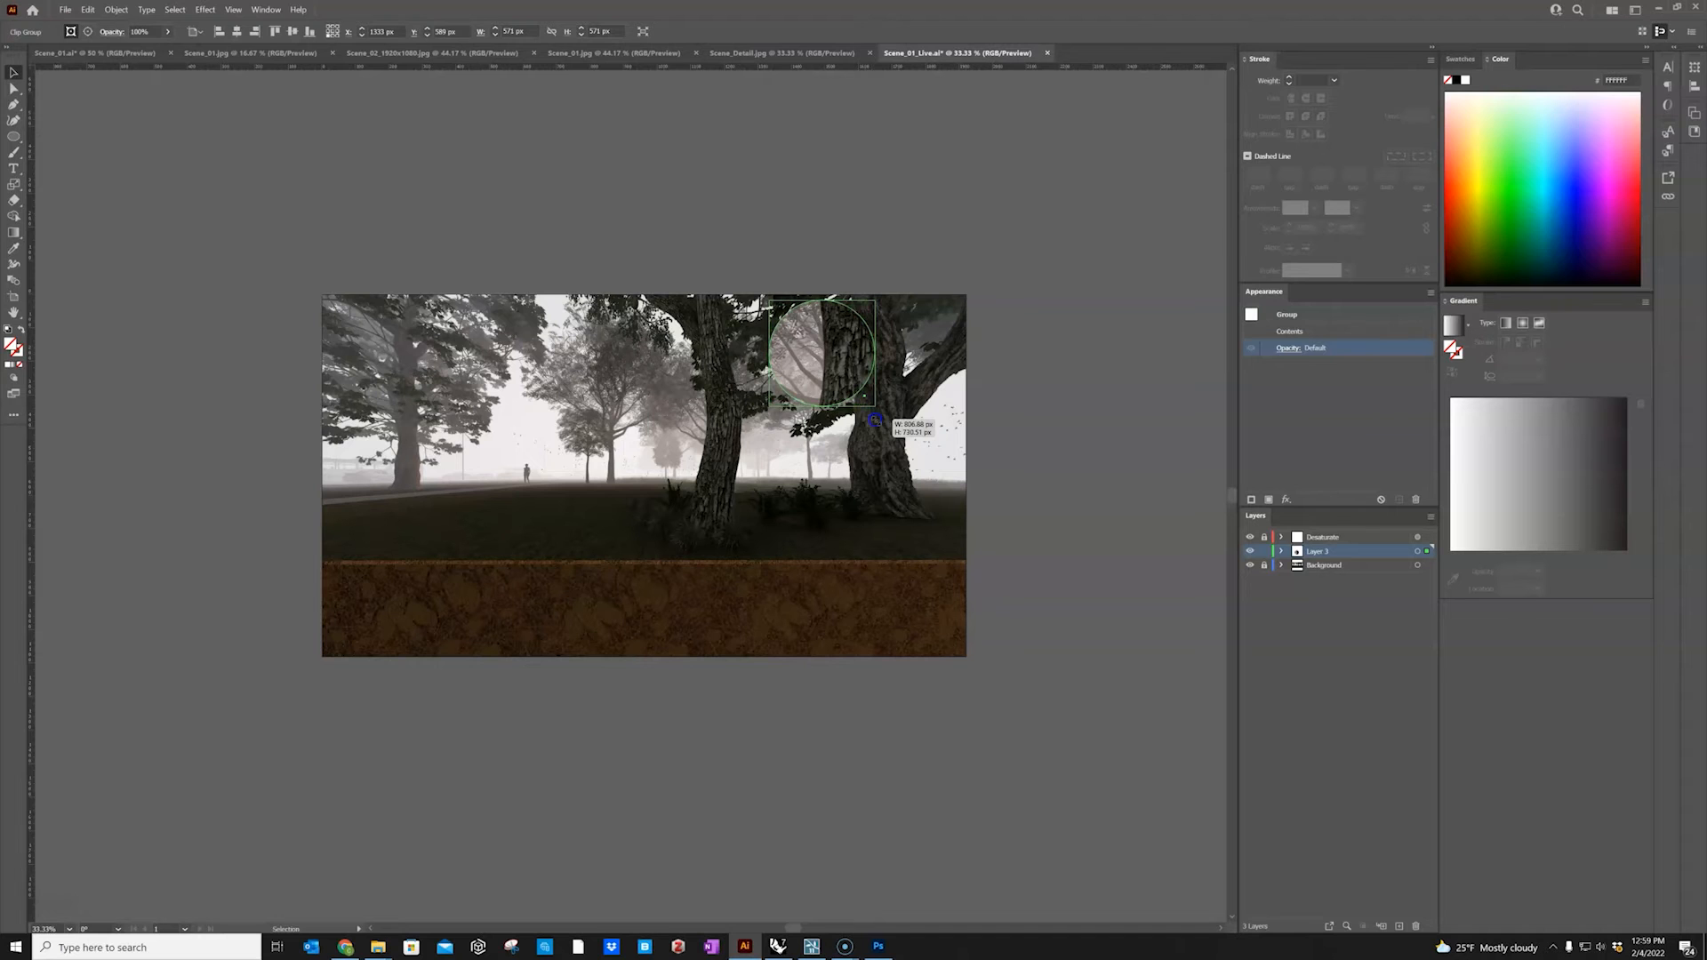